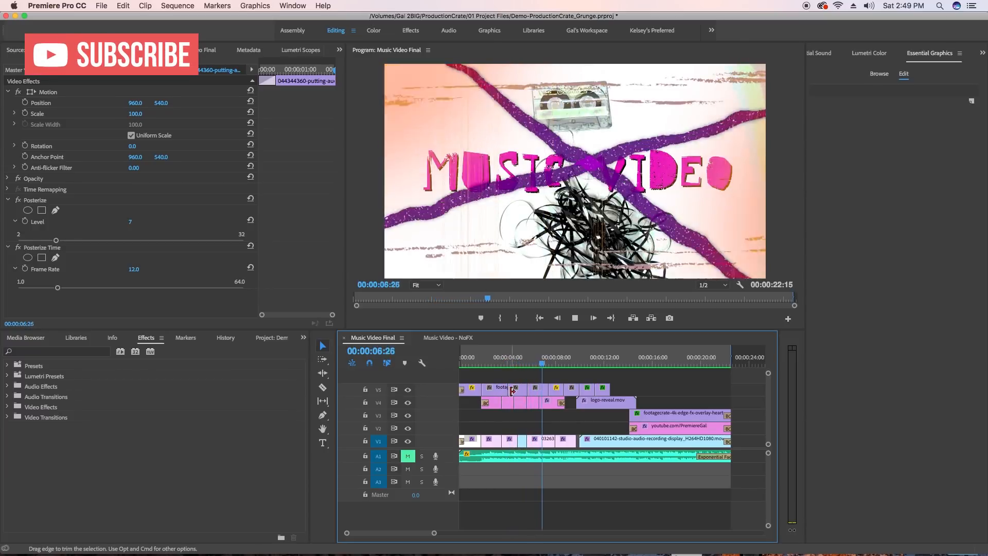
# Scrub to a later moment in the final edit showing the ProductionCrate overlays.
pyautogui.click(565, 364)
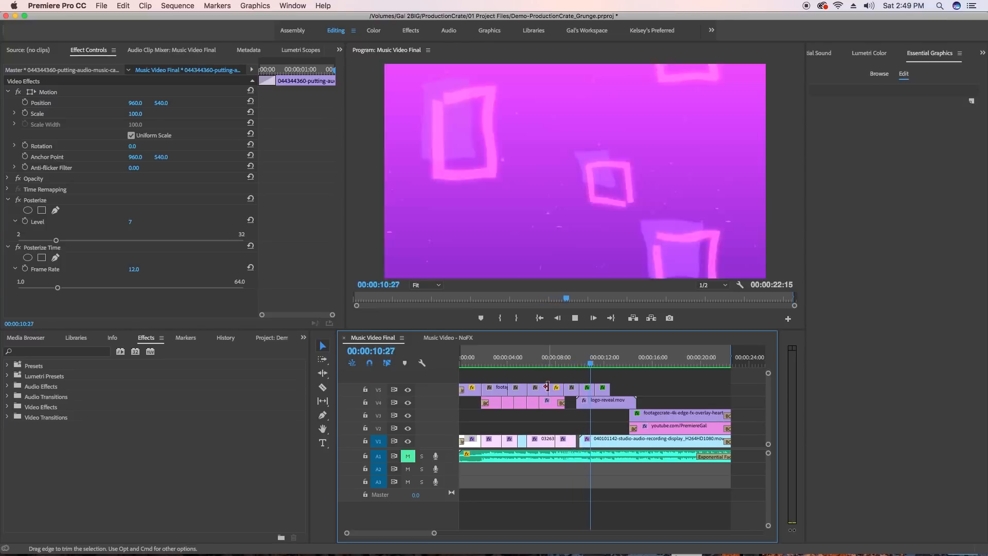
pyautogui.click(614, 357)
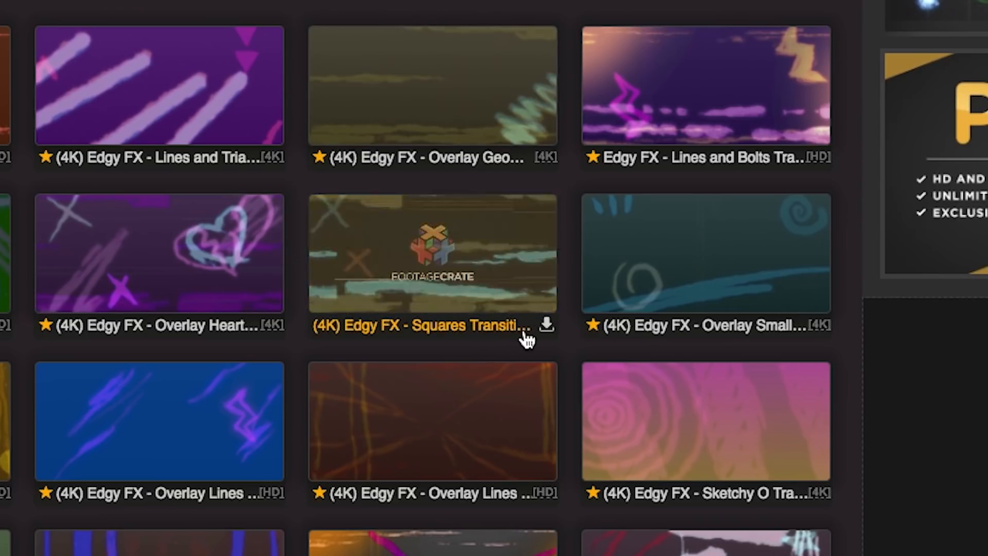
pyautogui.moveTo(593, 343)
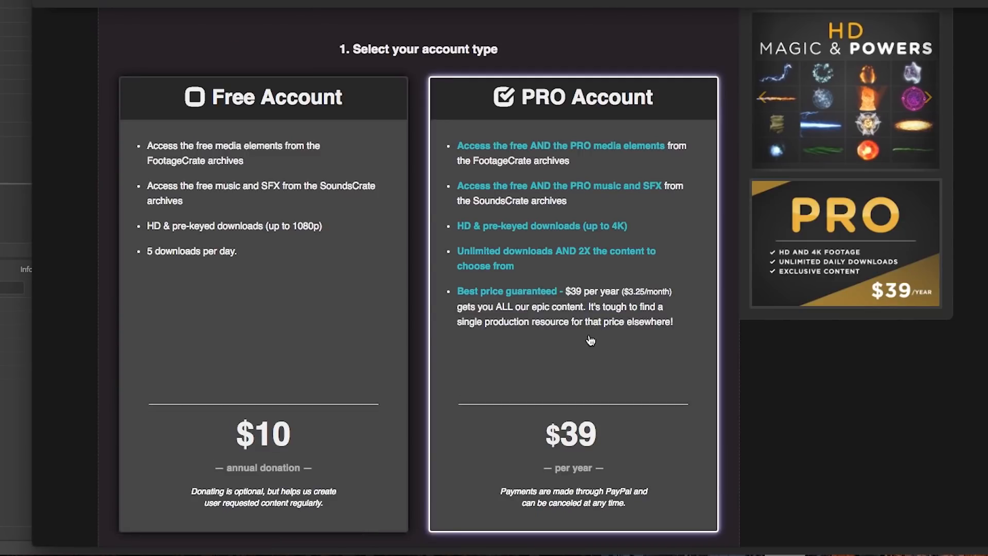
pyautogui.moveTo(642, 340)
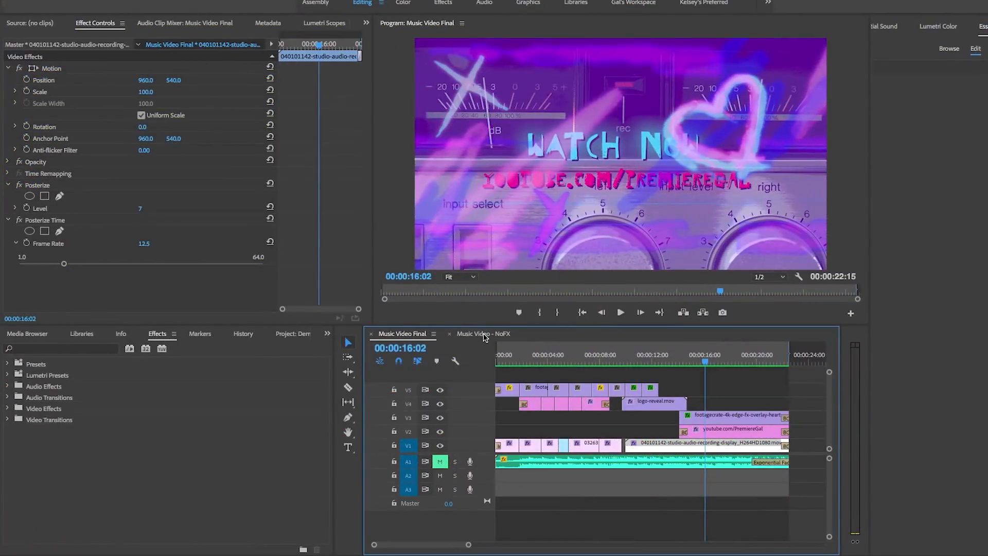
# Switch to the Music Video - NoFX sequence, play it, and select the opening cassette clip on V2.
pyautogui.click(484, 333)
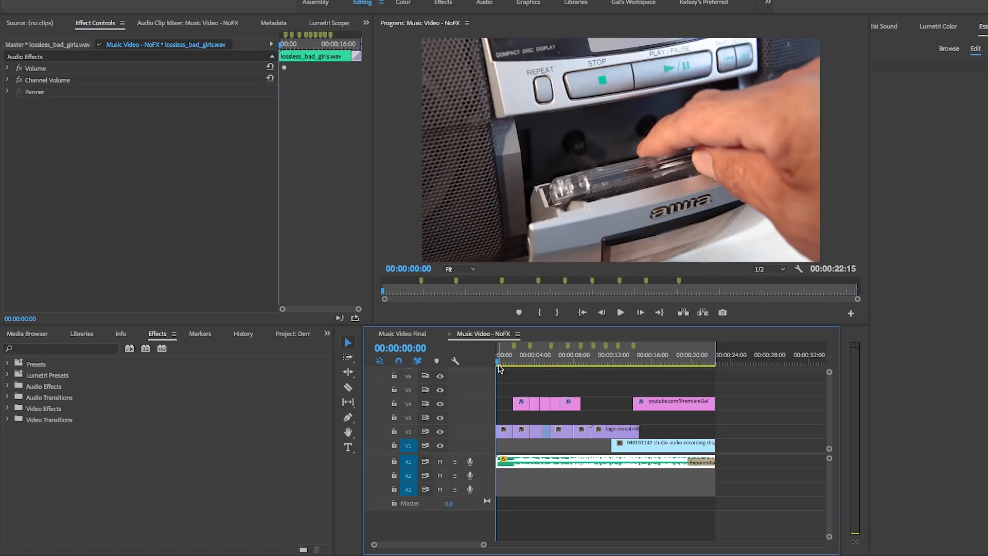
pyautogui.click(619, 313)
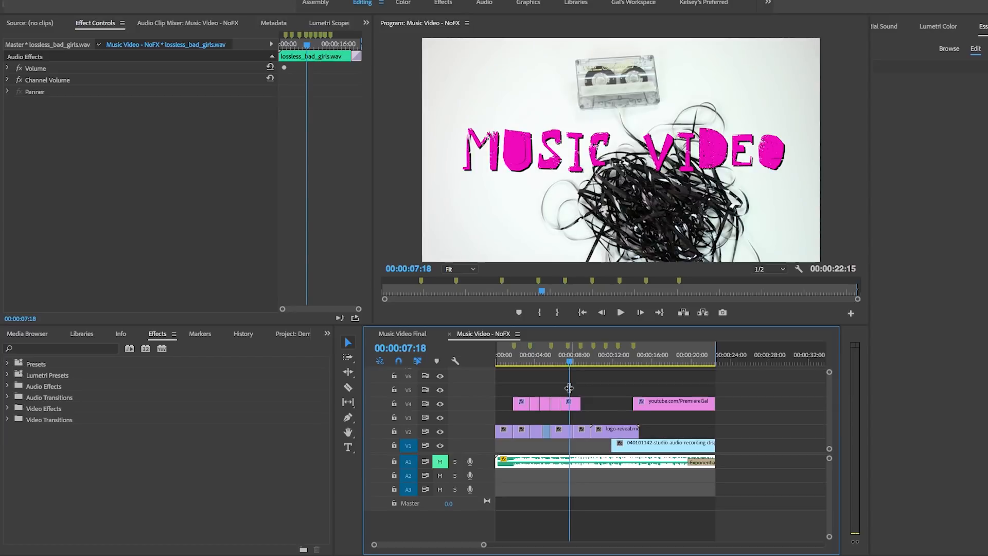
pyautogui.click(554, 404)
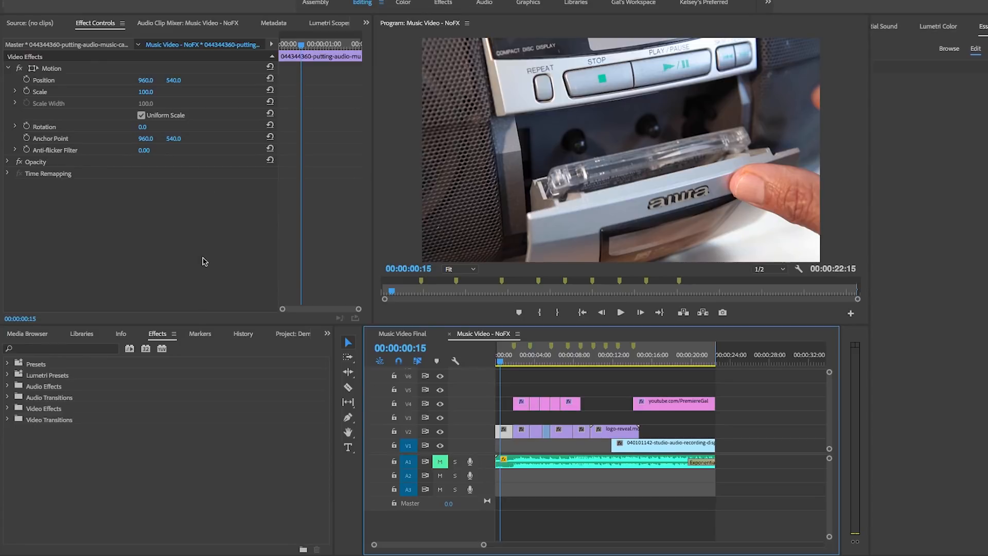
pyautogui.moveTo(179, 278)
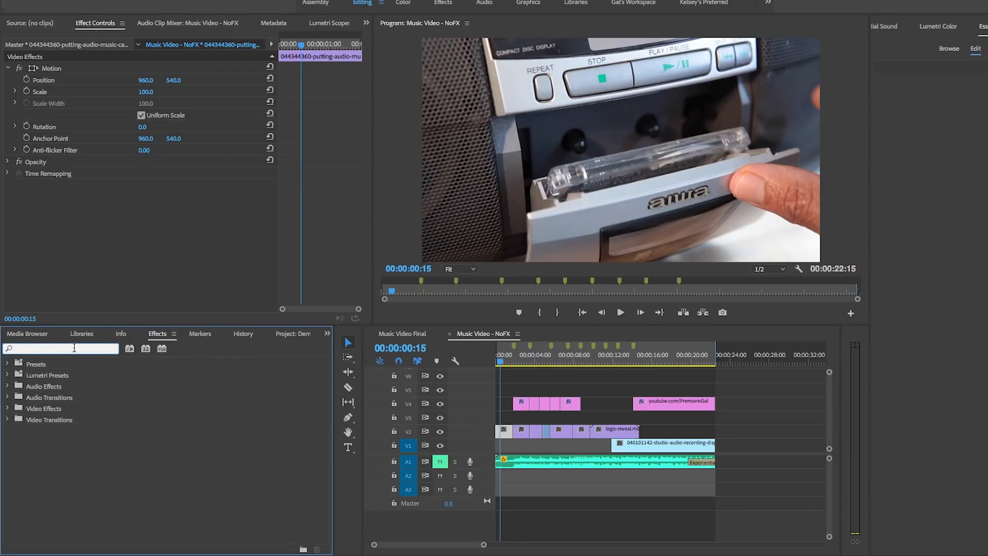
# Search the Effects panel for 'poste' to find the Posterize effect for the cassette clip.
pyautogui.write('posteri')
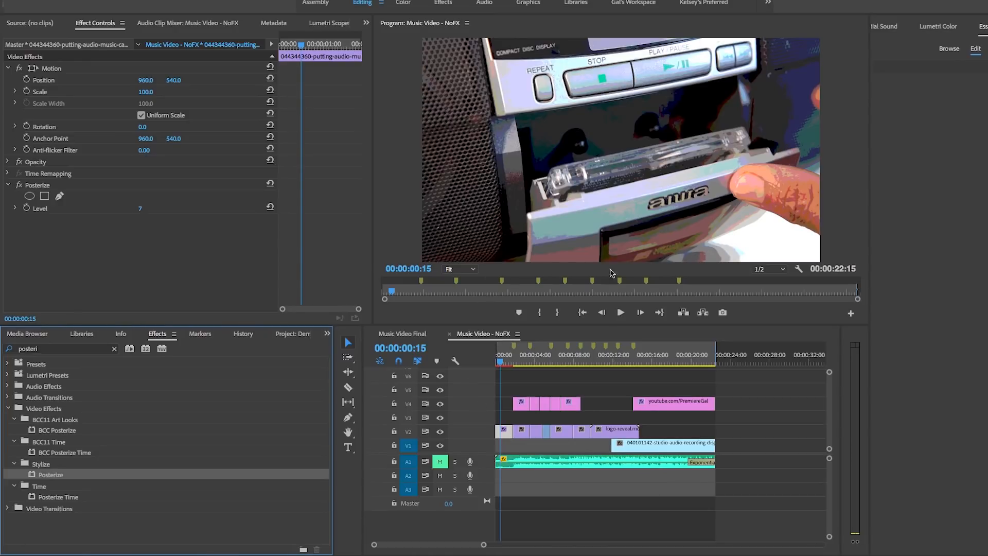
pyautogui.moveTo(727, 177)
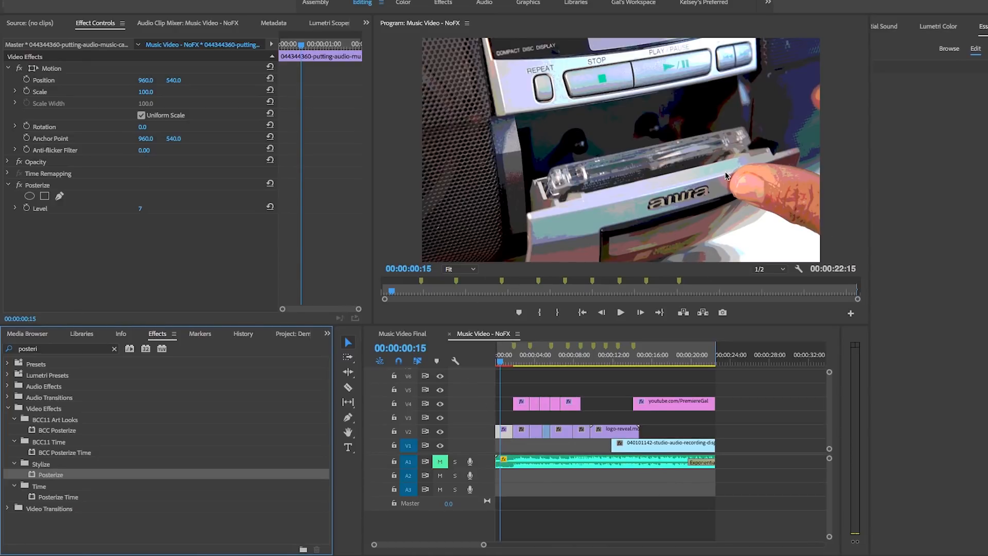
pyautogui.moveTo(786, 169)
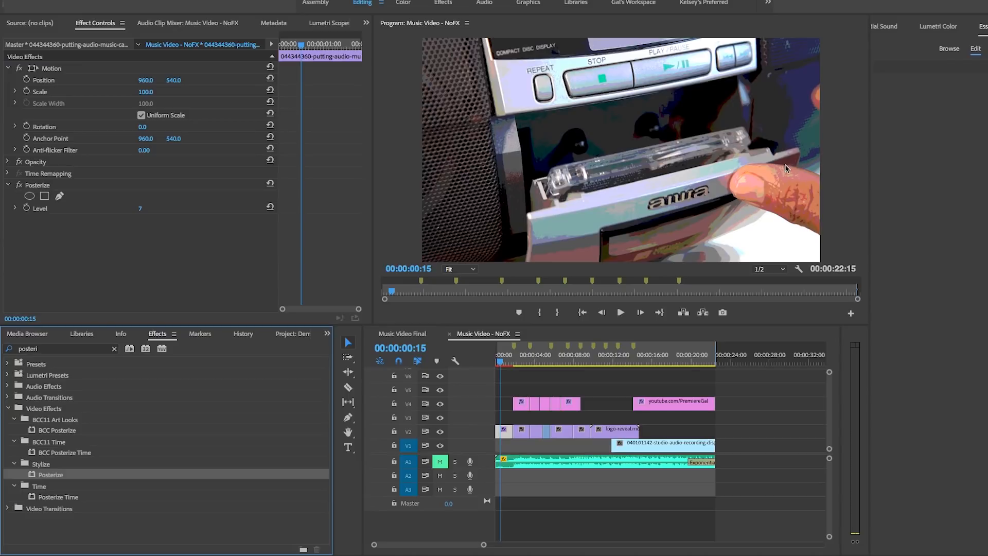
pyautogui.moveTo(124, 199)
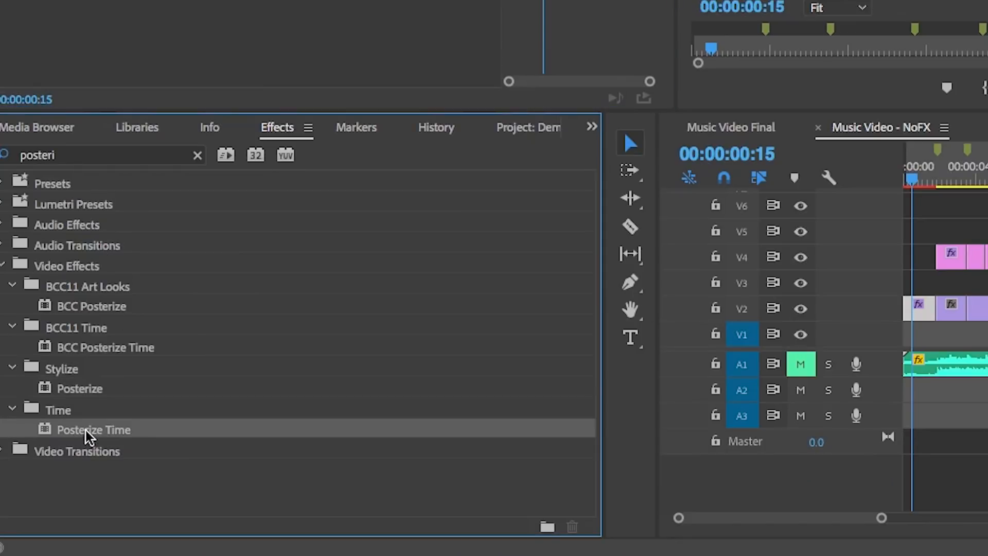
pyautogui.moveTo(111, 436)
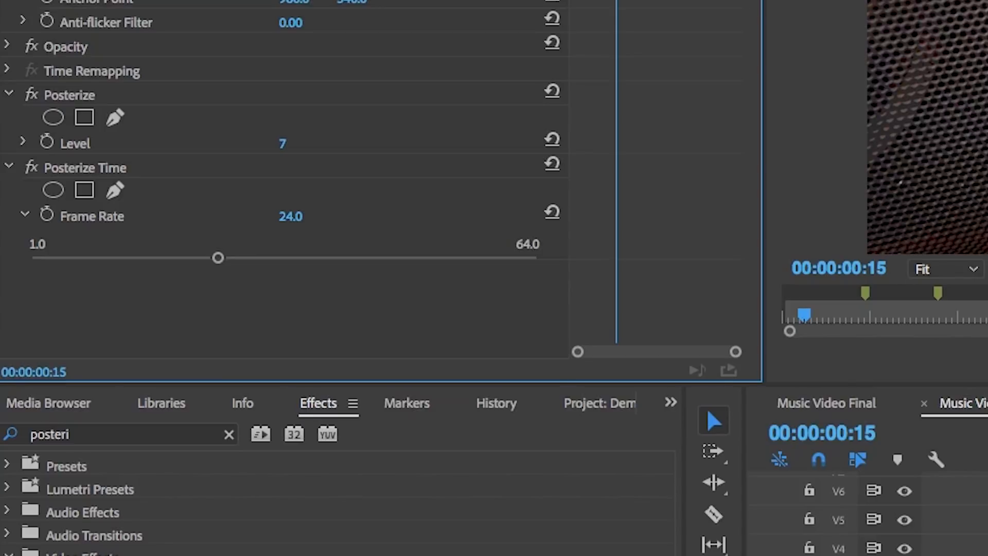
# Set the Posterize Time frame rate to 15 and replay the sequence from the start.
pyautogui.doubleClick(290, 216)
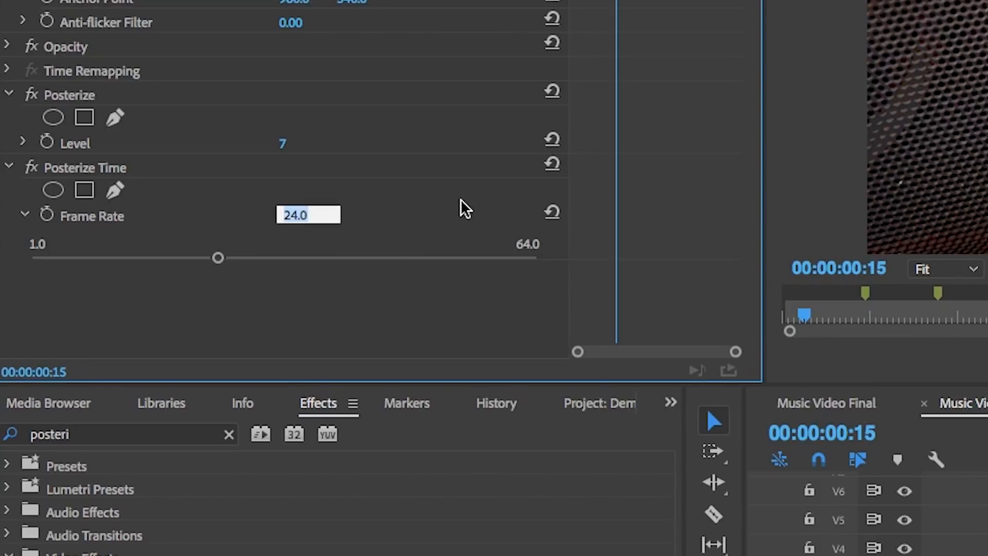
pyautogui.write('15')
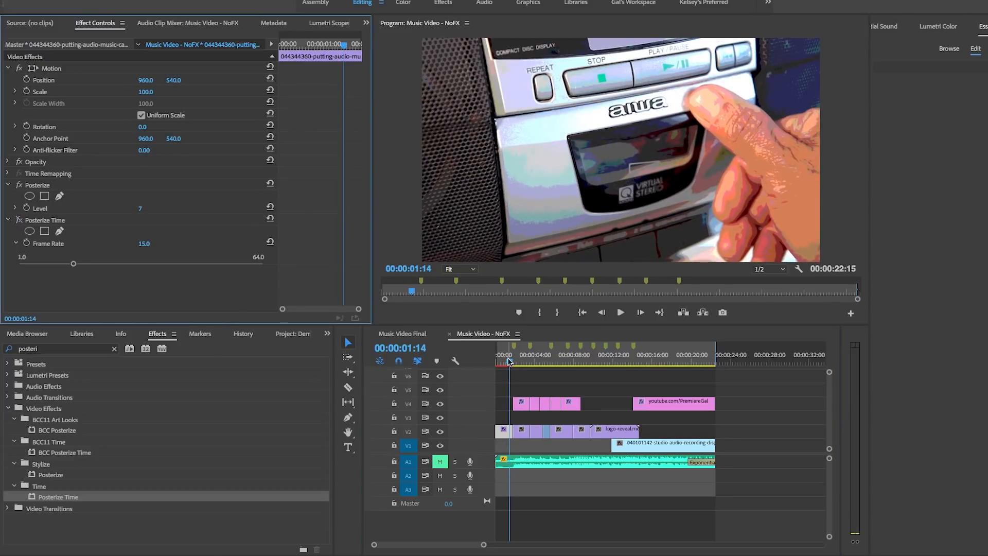
pyautogui.click(620, 313)
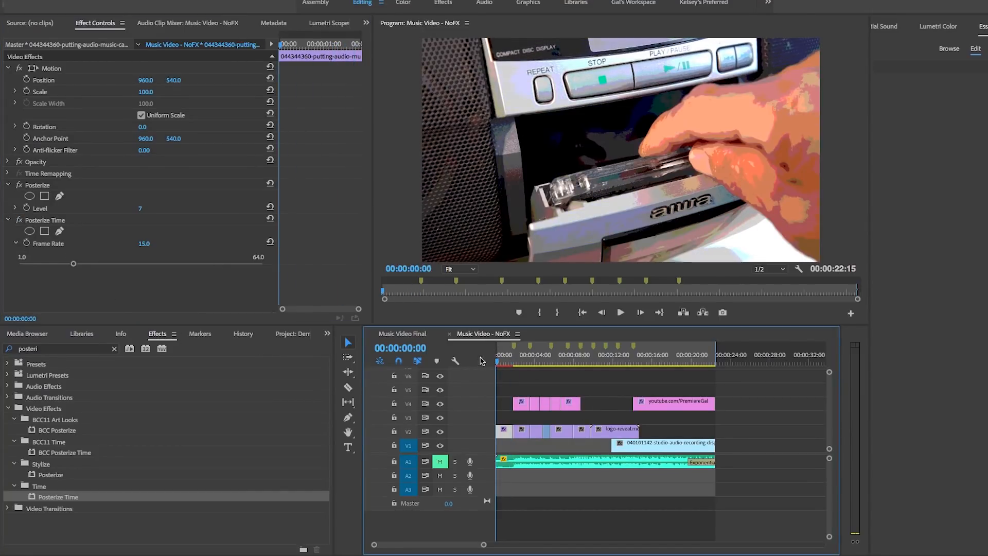
pyautogui.click(620, 313)
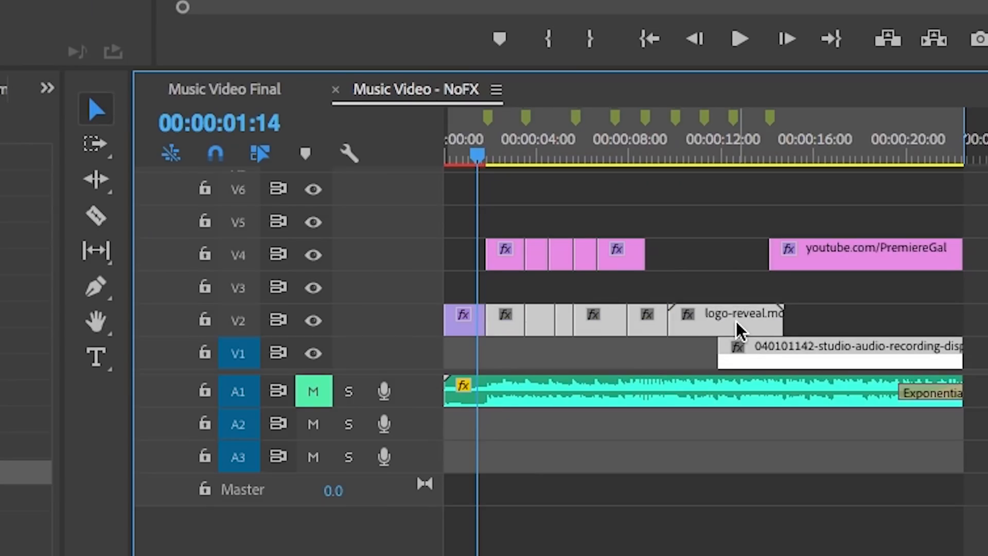
pyautogui.moveTo(736, 322)
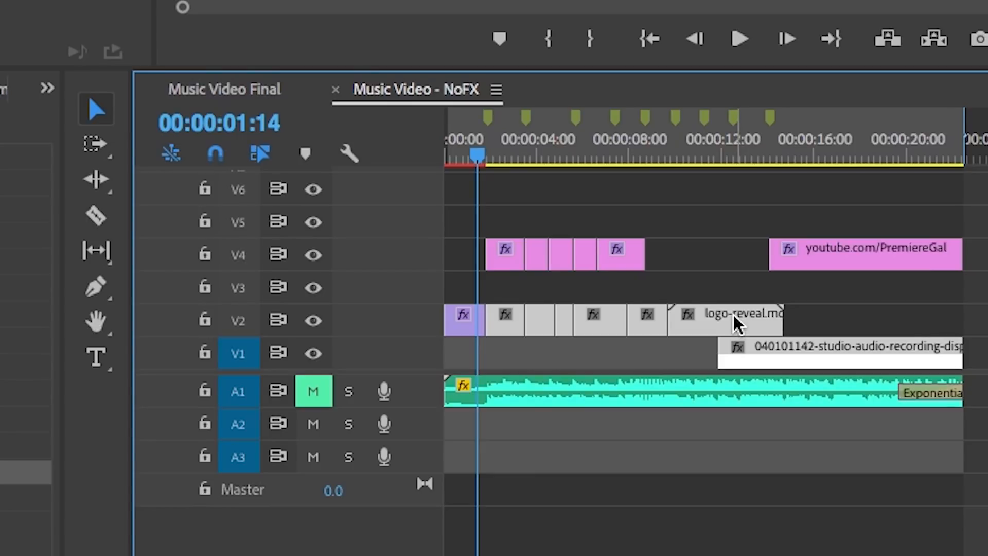
# Paste the Posterize and Posterize Time attributes onto the selected stock clips.
pyautogui.rightClick(735, 319)
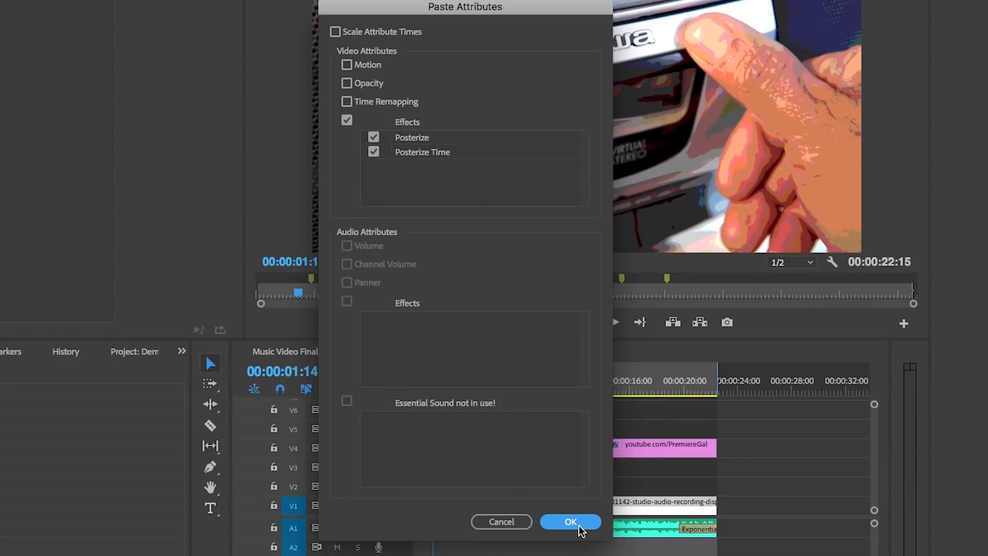
pyautogui.click(570, 521)
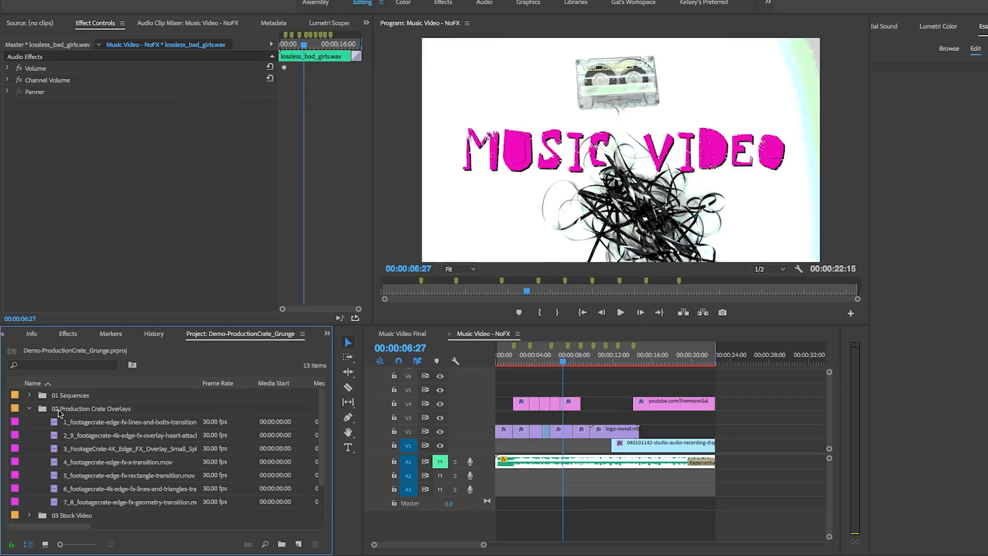
# Reopen the Production Crate Overlays folder and scrub and play the bolts overlay over the opening.
pyautogui.click(29, 408)
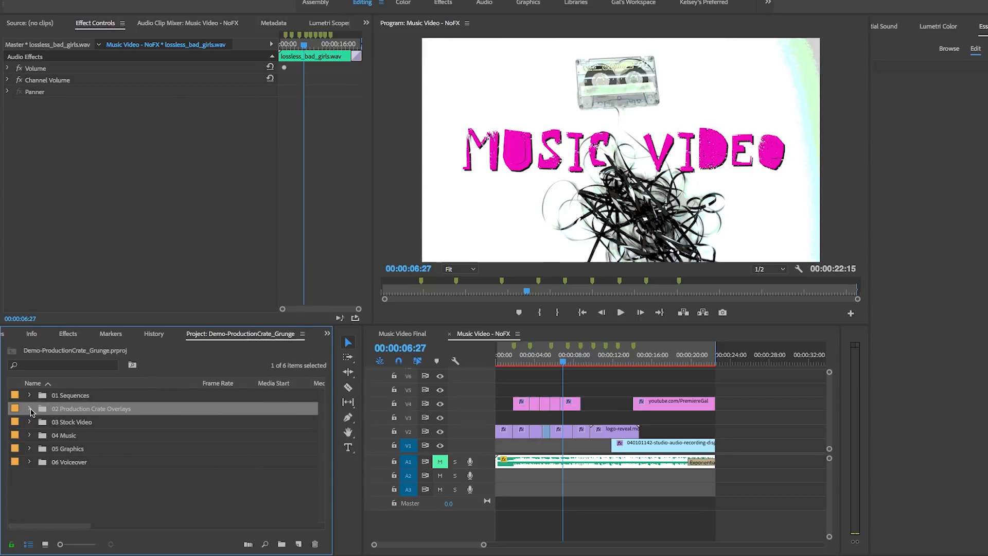
pyautogui.click(29, 408)
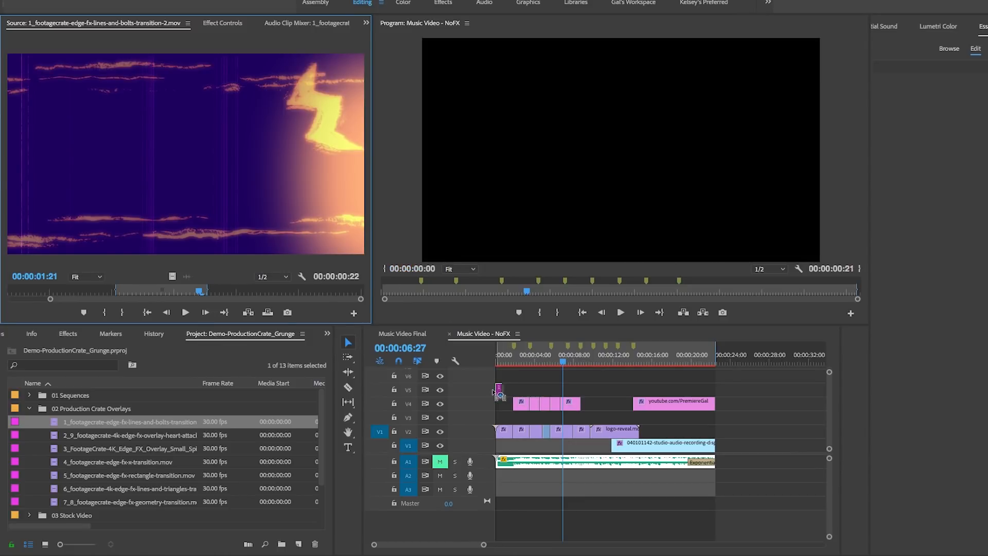
pyautogui.press('r')
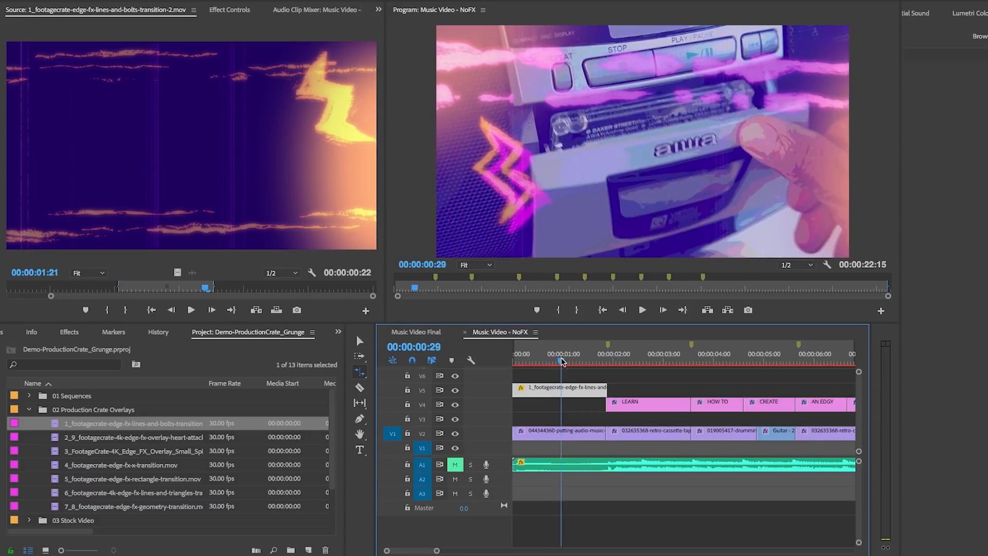
pyautogui.moveTo(561, 360); pyautogui.dragTo(549, 367)
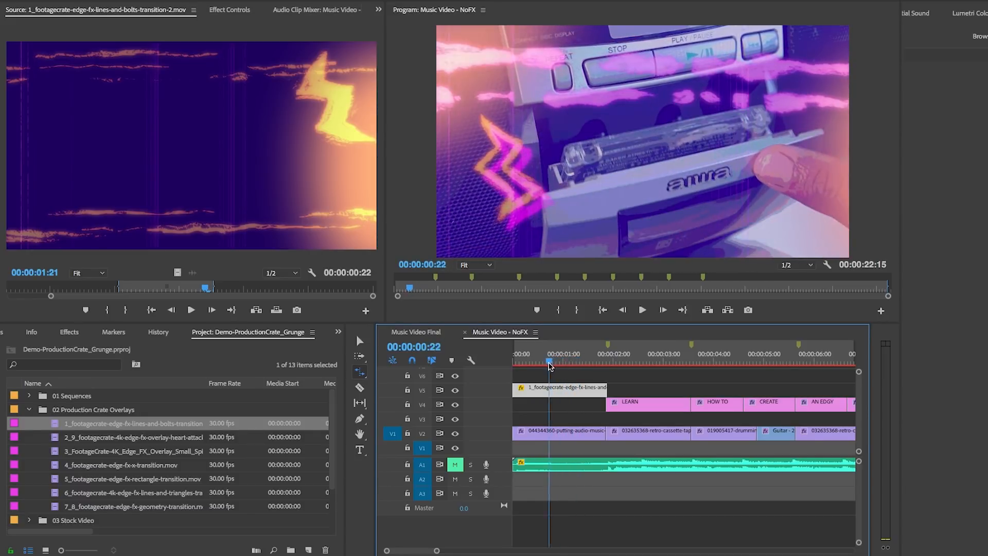
pyautogui.click(570, 363)
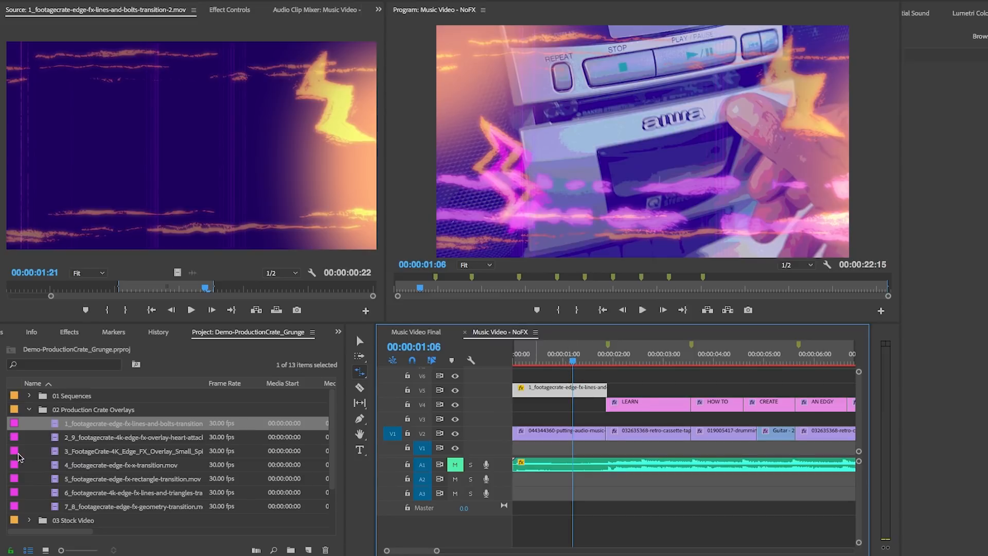
# Place the 2_9_footagecrate heart overlay on V5 after the bolts overlay and bring up its clip options.
pyautogui.click(129, 437)
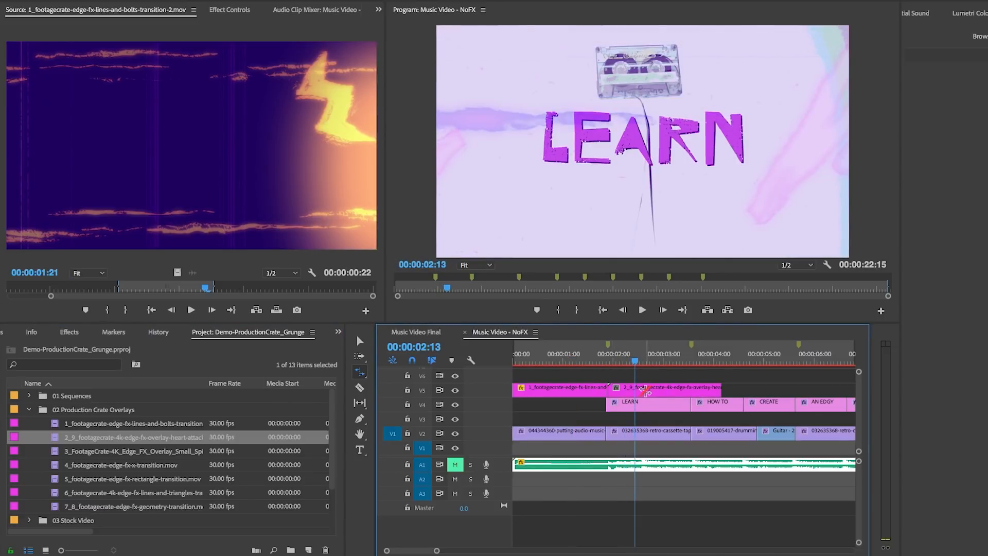
pyautogui.moveTo(635, 361); pyautogui.dragTo(650, 361)
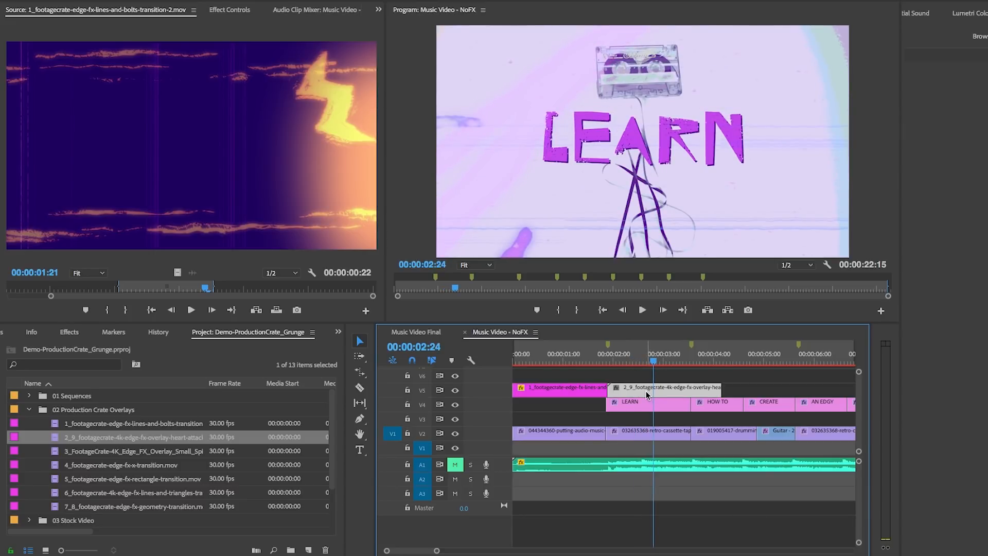
pyautogui.moveTo(641, 392)
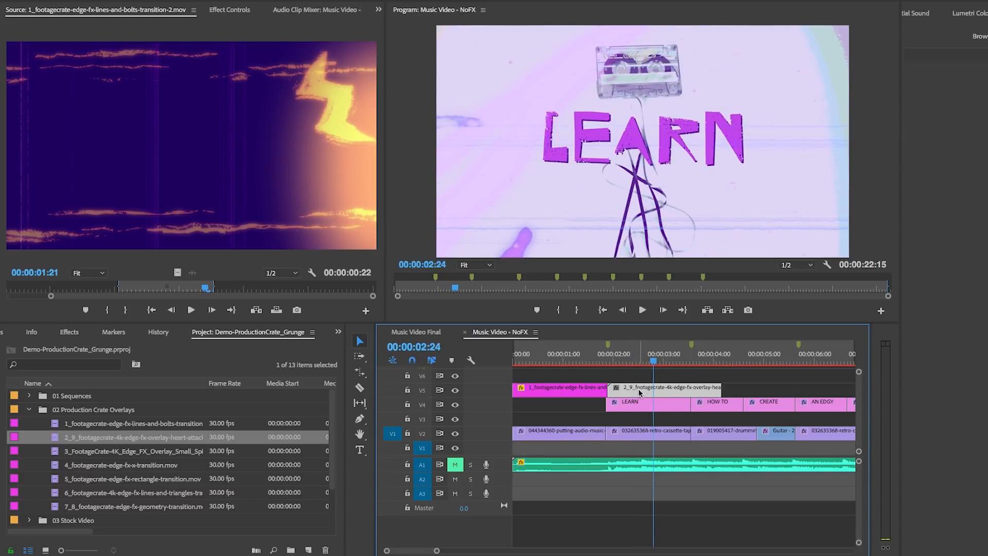
pyautogui.rightClick(638, 390)
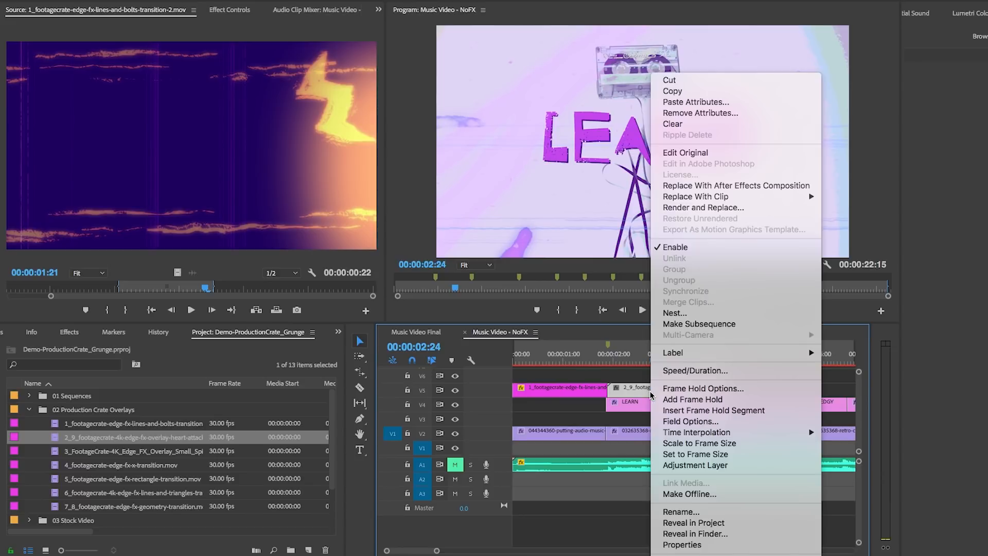
pyautogui.moveTo(696, 454)
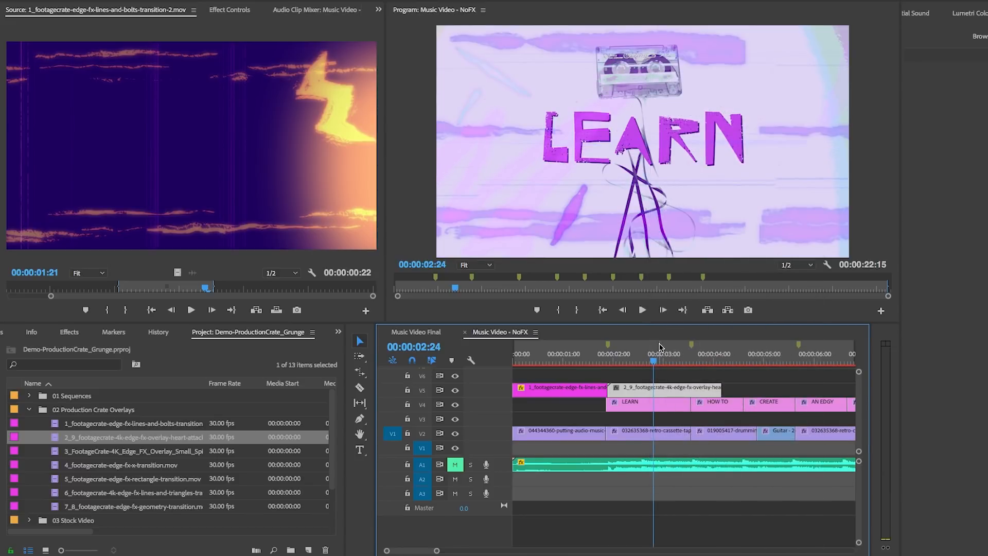
# Select the geometry overlay on V5 and scroll its Fast Color Corrector settings in Effect Controls.
pyautogui.click(685, 361)
pyautogui.write('fast color')
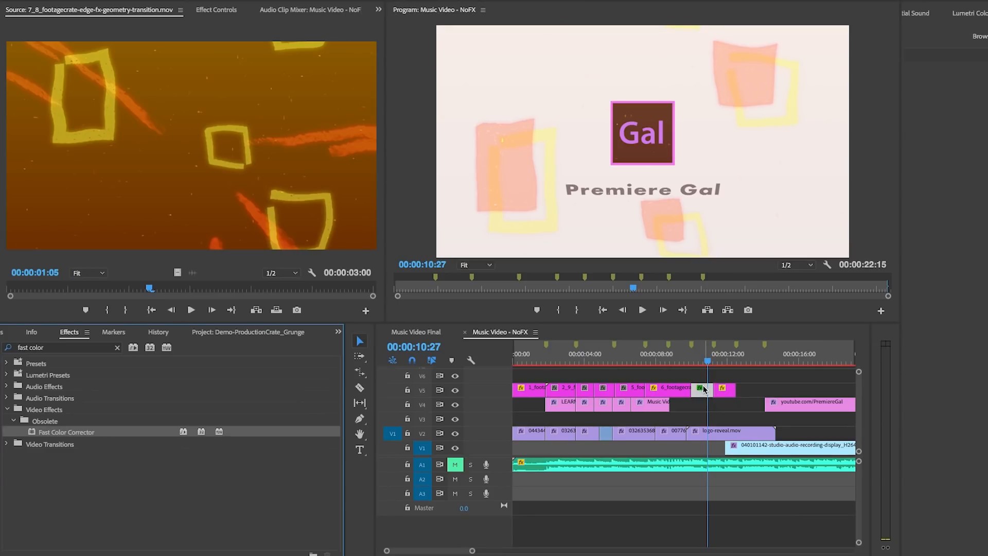
pyautogui.click(700, 389)
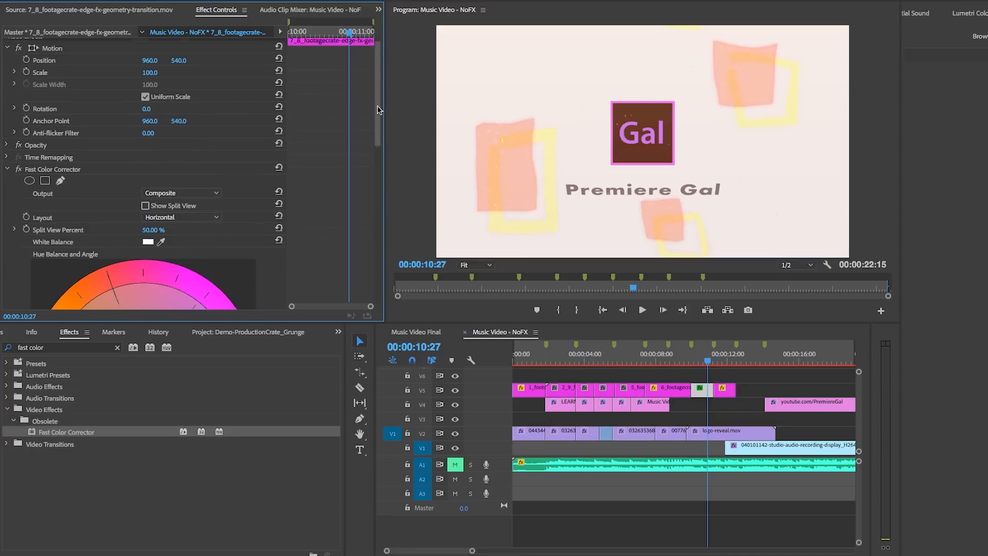
pyautogui.scroll(-3)
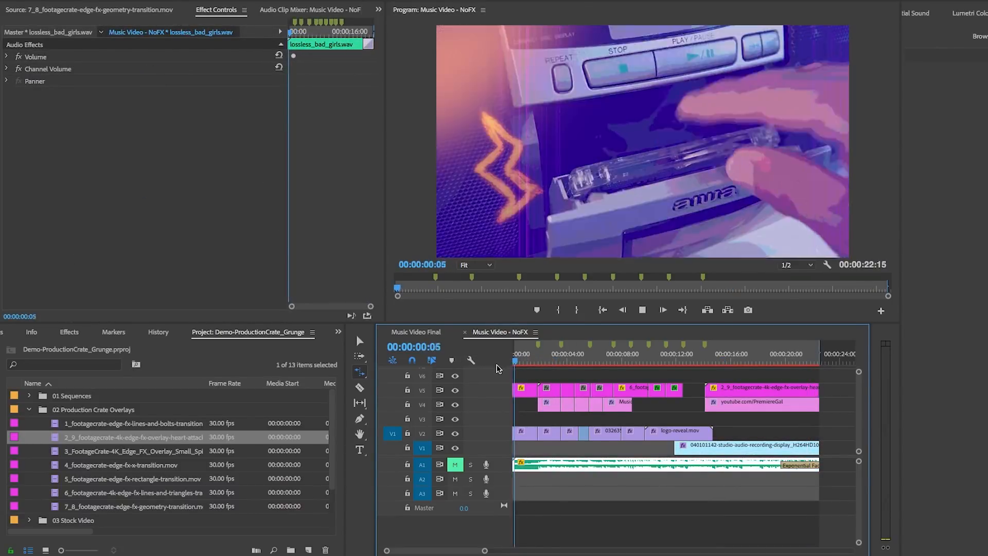
pyautogui.click(548, 361)
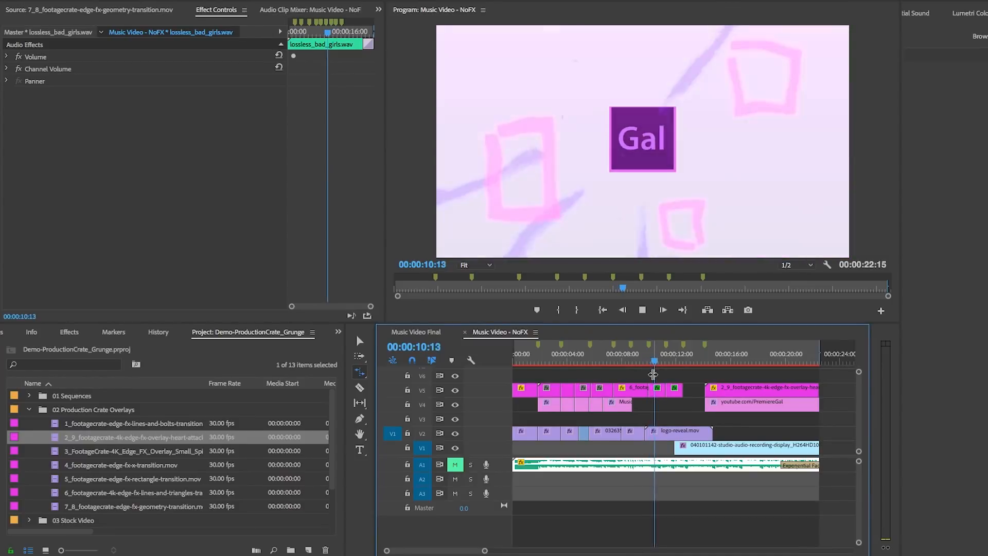
pyautogui.click(681, 368)
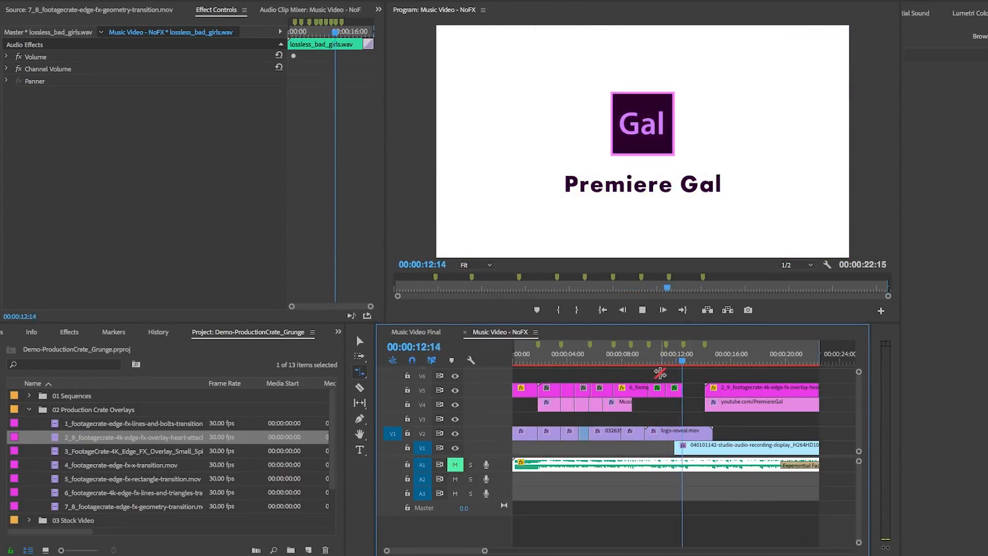
pyautogui.click(708, 361)
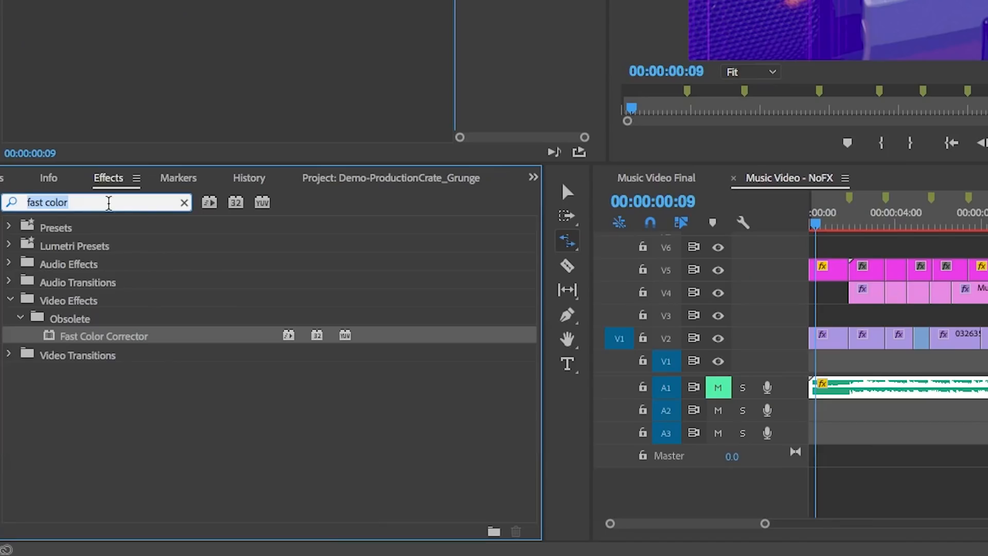
# Search Effects for 'tv power' and drag the BCC transition onto a clip edge.
pyautogui.write('tv power')
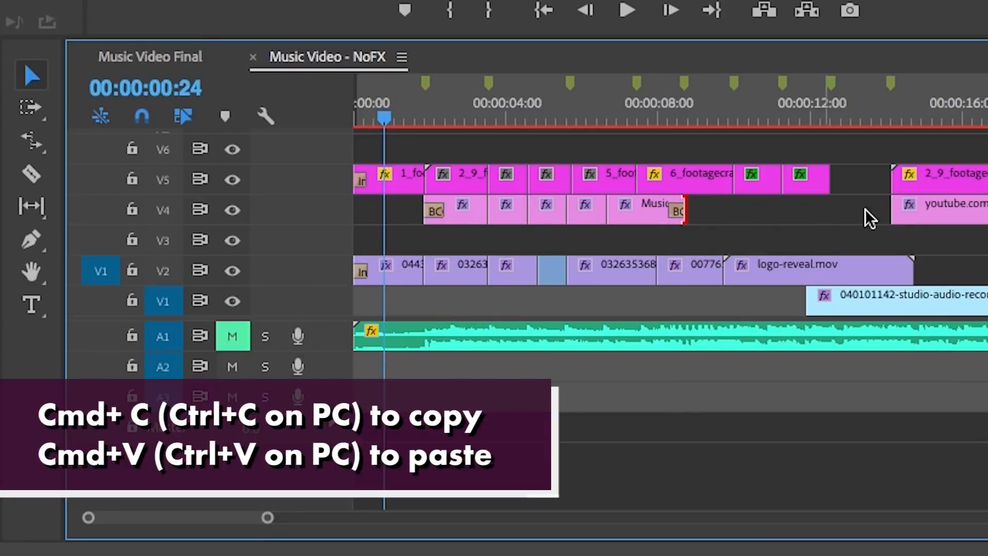
pyautogui.moveTo(267, 517); pyautogui.dragTo(331, 517)
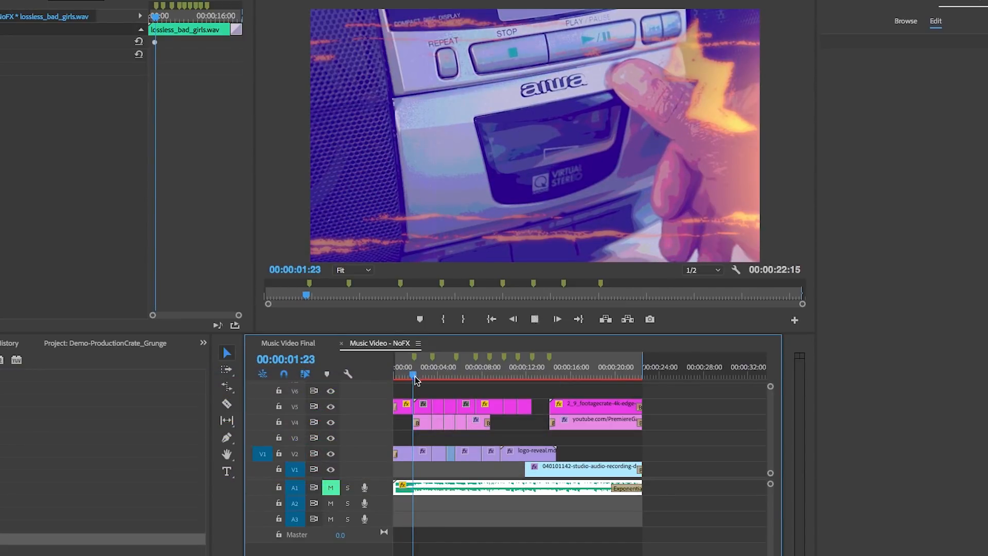
pyautogui.click(482, 375)
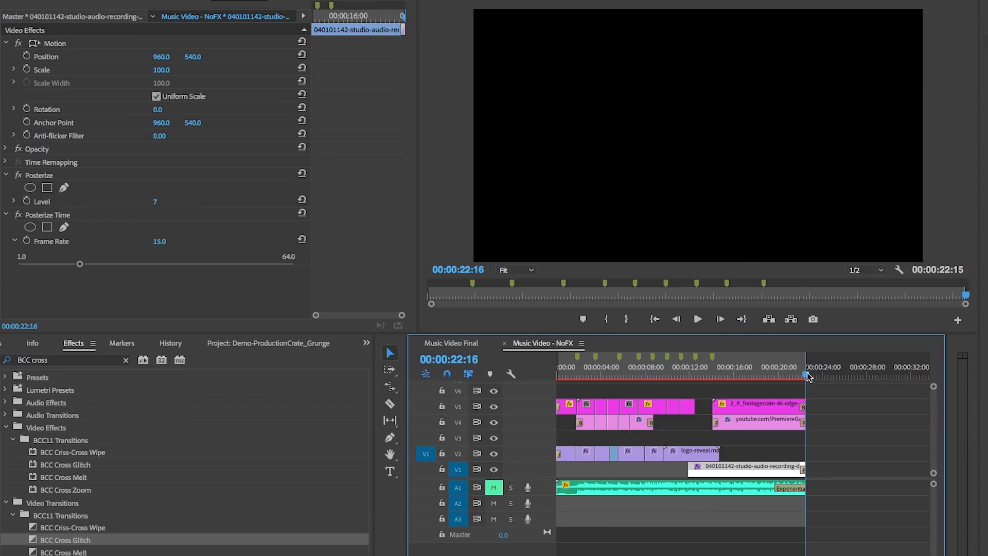
# Select the logo-reveal.mov clip to receive the BCC Cross Glitch effect.
pyautogui.click(700, 375)
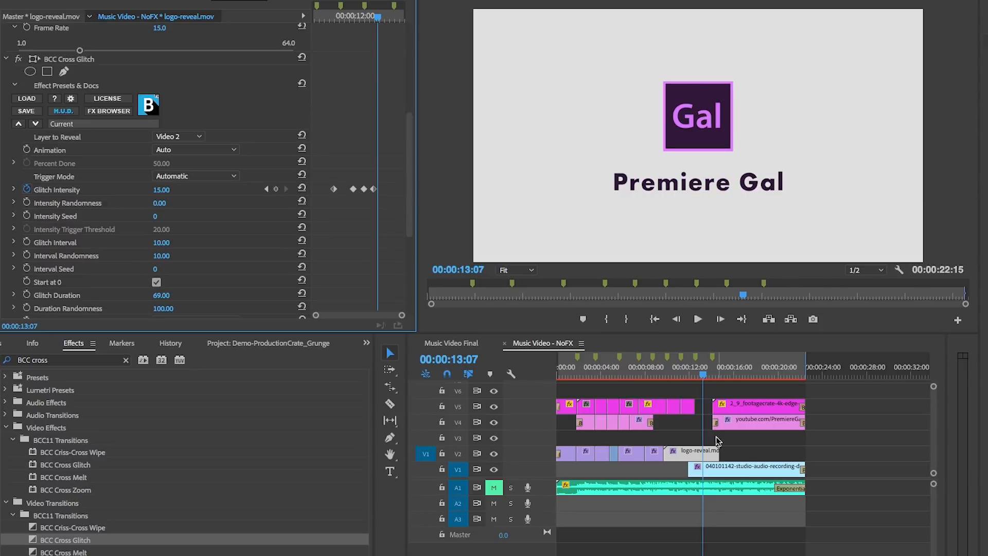
pyautogui.moveTo(556, 354)
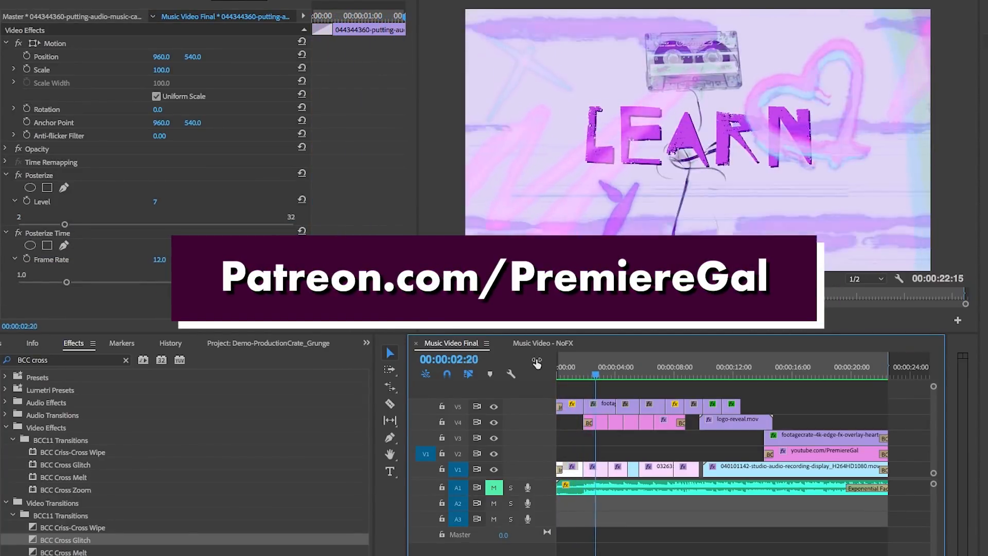
# Play the Music Video Final sequence from the start through the glitching Premiere Gal logo reveal.
pyautogui.click(625, 375)
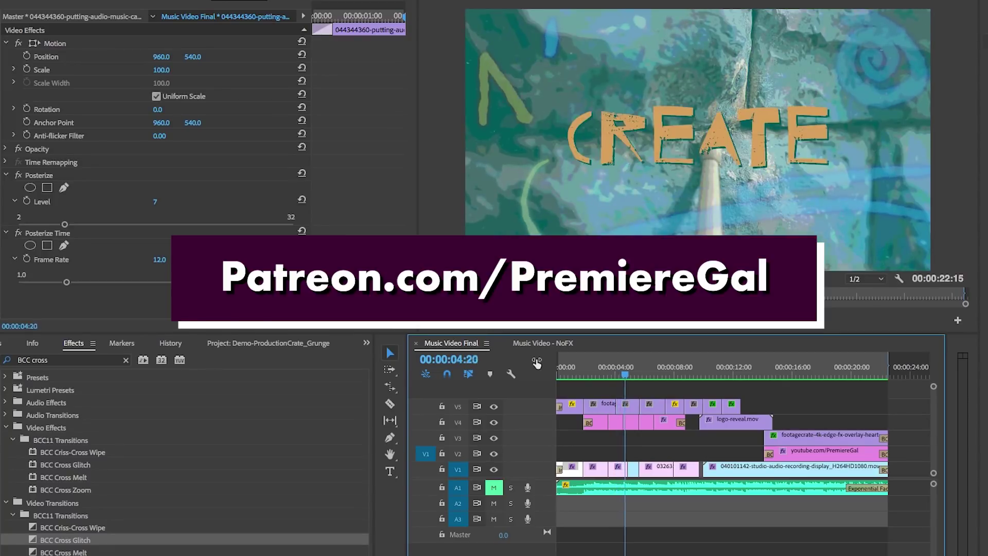
pyautogui.click(654, 374)
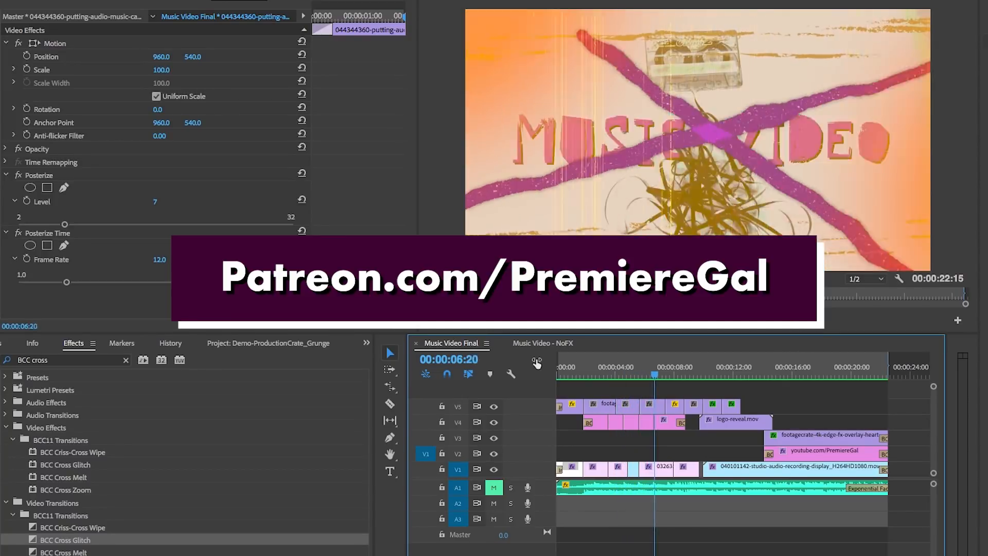
pyautogui.click(684, 368)
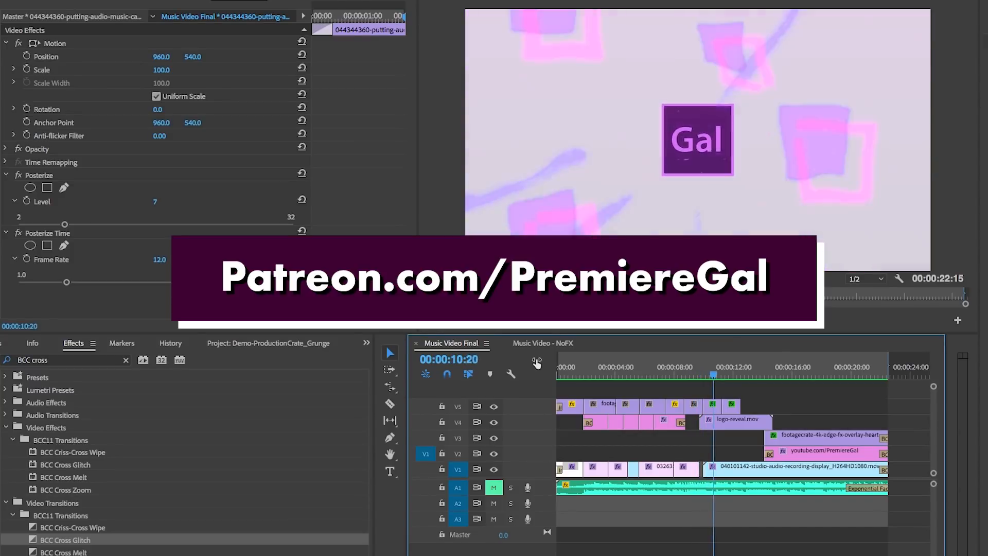
pyautogui.click(742, 374)
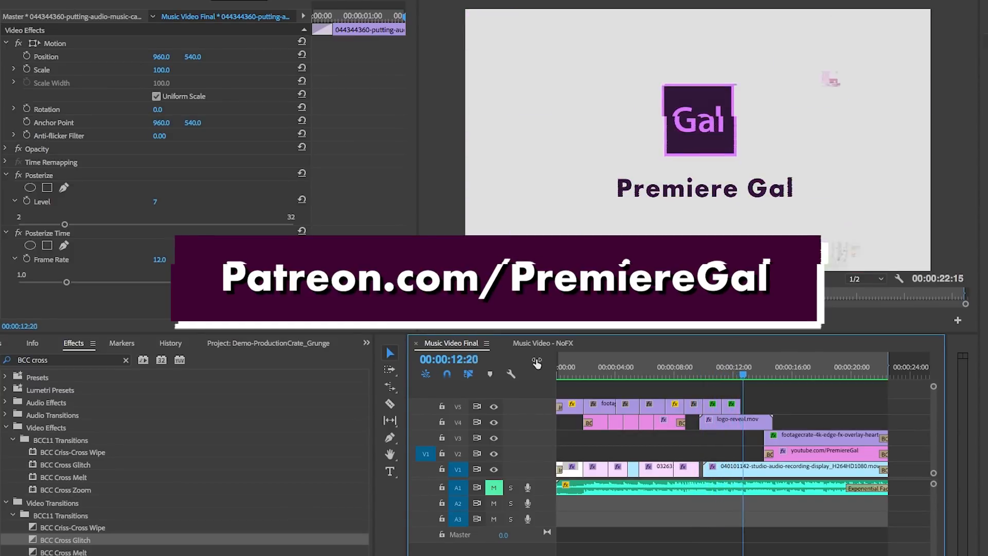